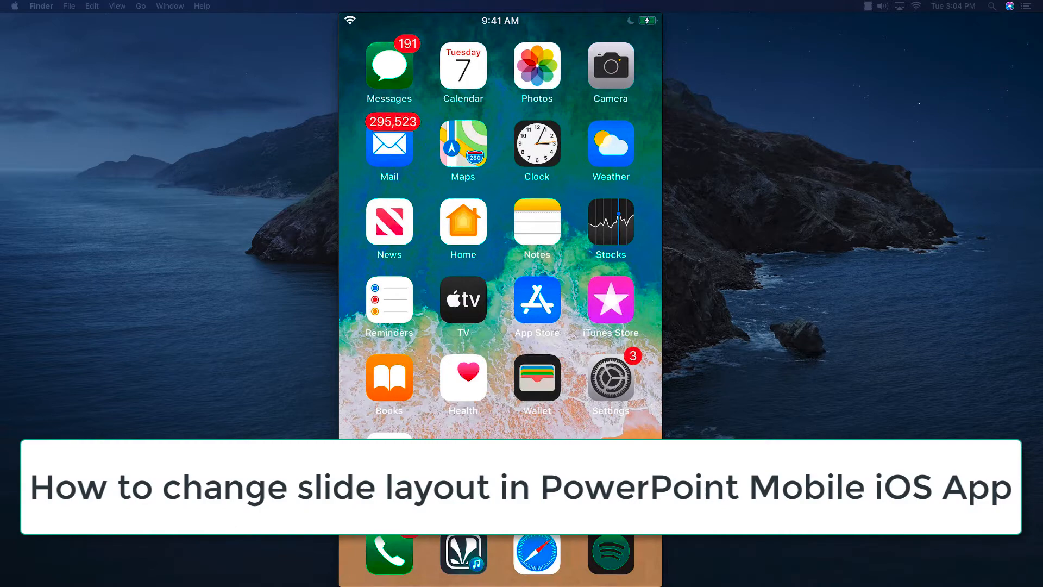
# Search 'po' in Spotlight and launch PowerPoint to reach the template gallery
pyautogui.write('po')
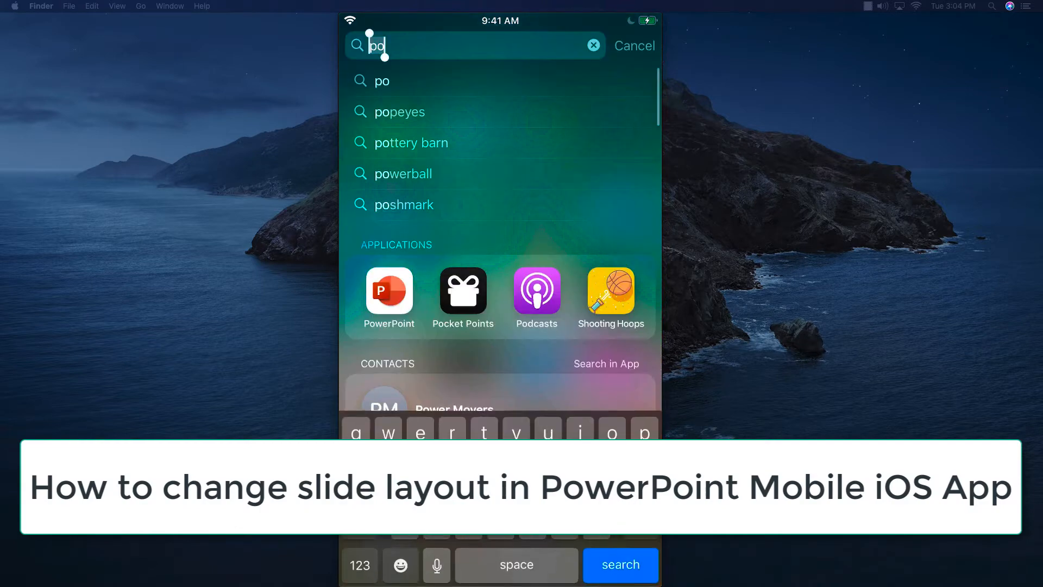
pyautogui.click(388, 294)
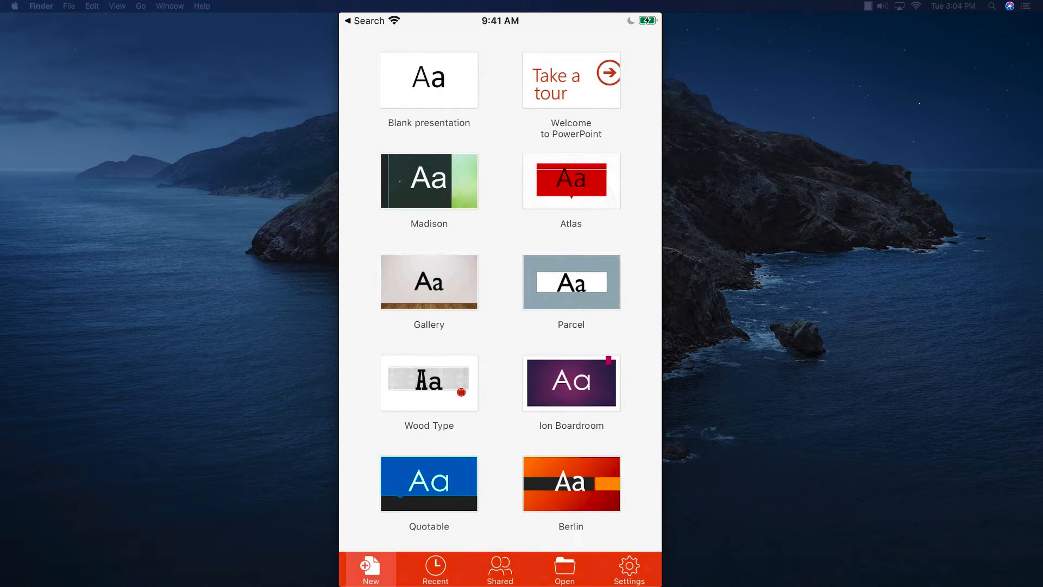
# Start a Parcel presentation and title the first slide 'I WANT TO LEARN'
pyautogui.click(570, 281)
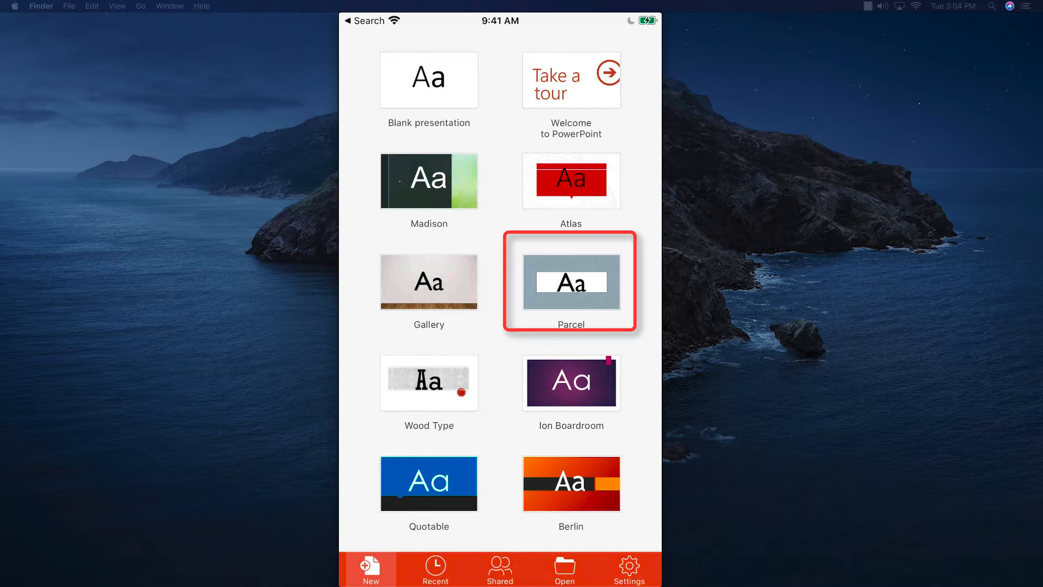
pyautogui.click(570, 281)
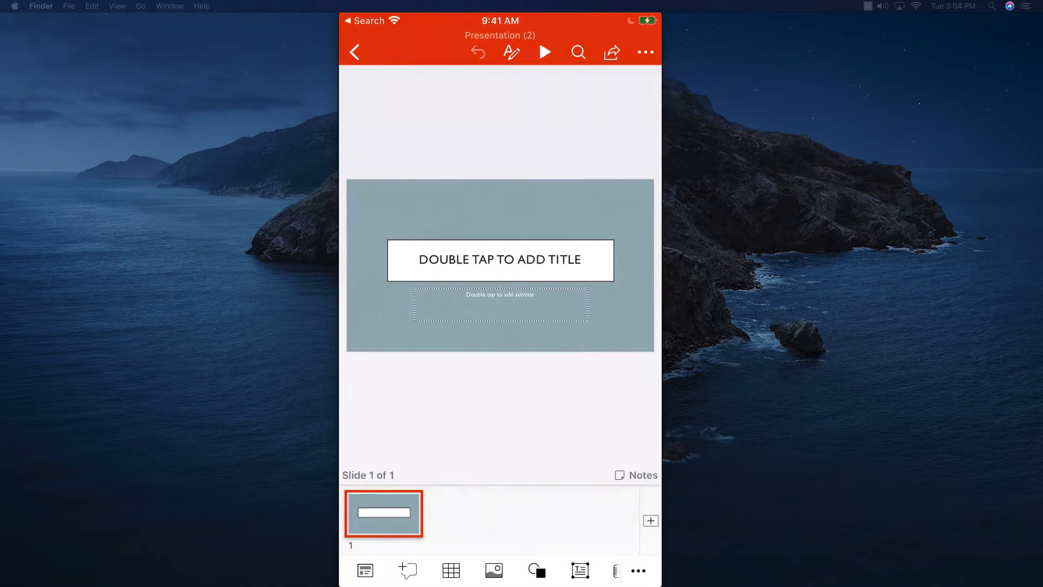
pyautogui.doubleClick(500, 259)
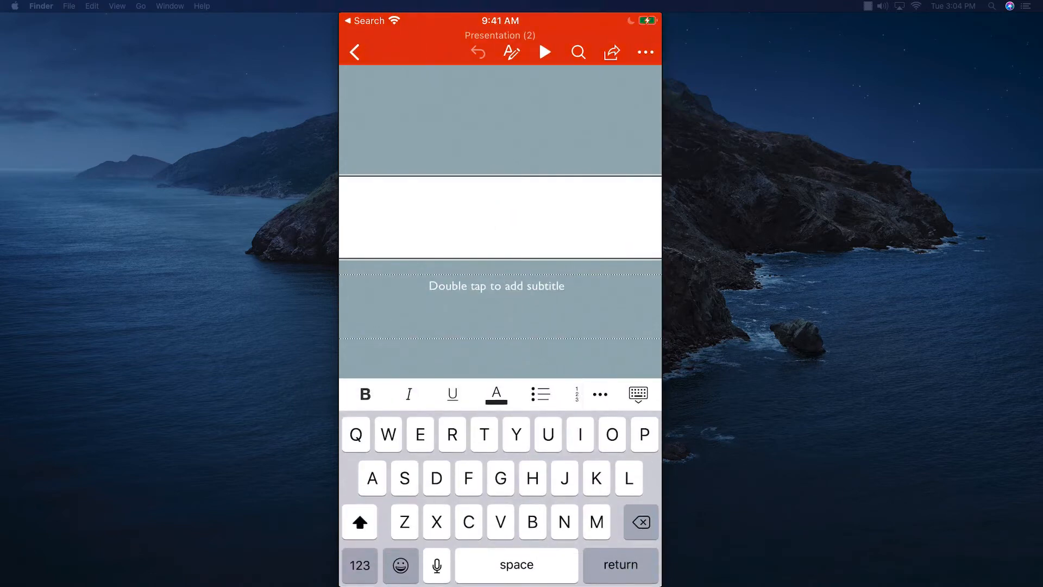
pyautogui.write('I W')
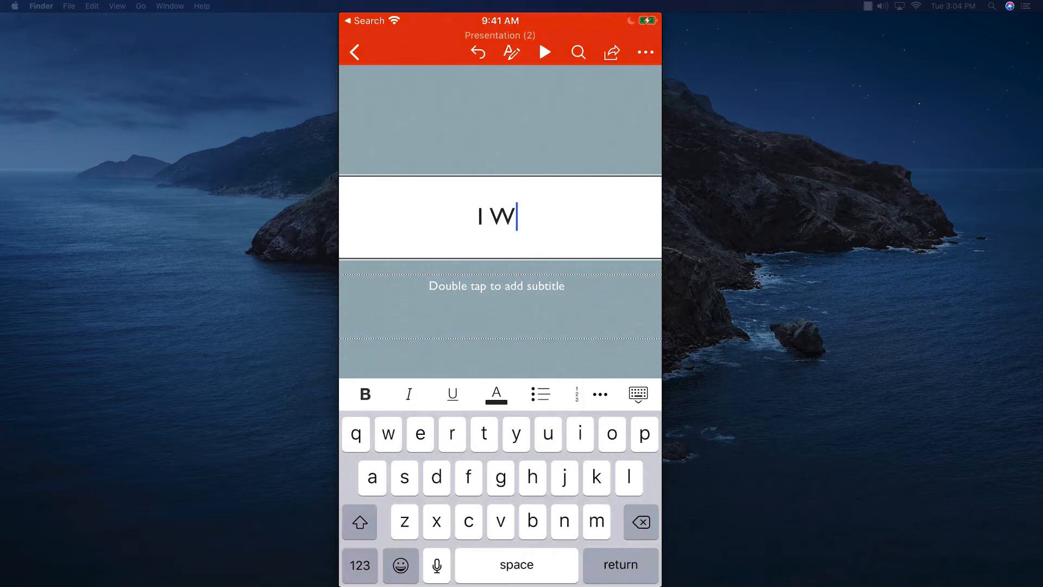
pyautogui.write('ANT TO')
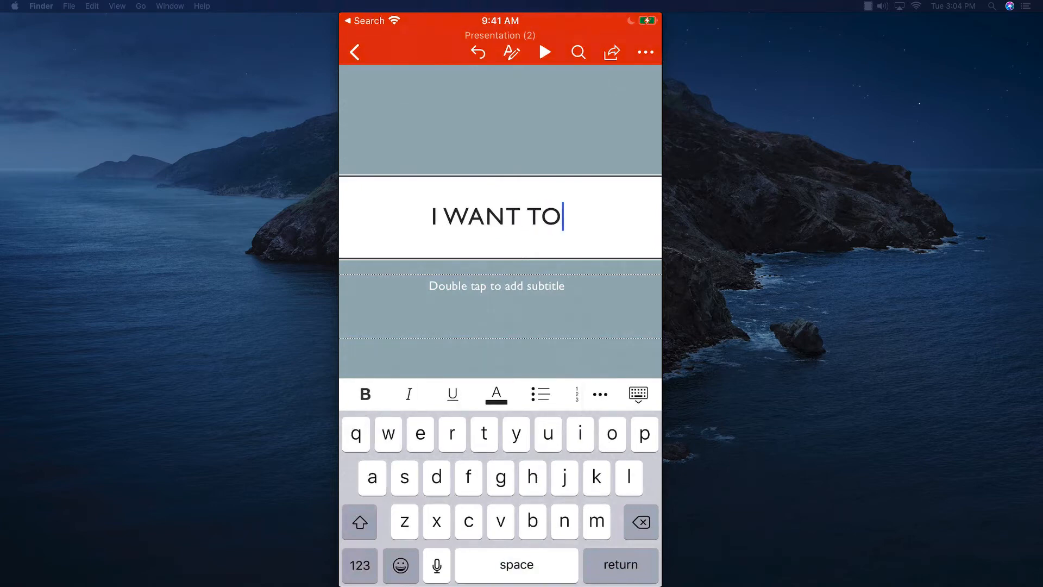
pyautogui.write('LEARN')
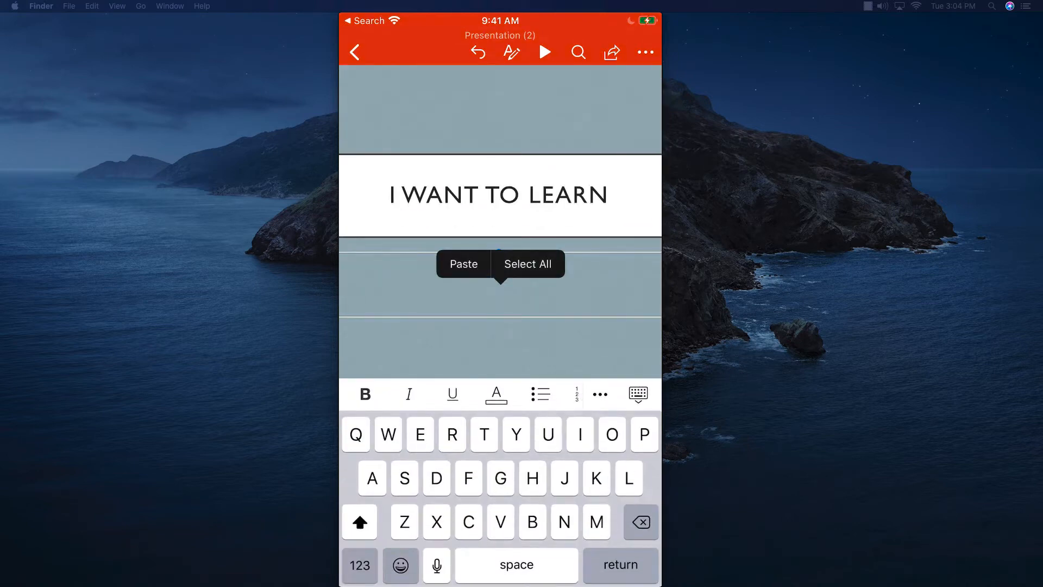
# Enter 'Powerpoint' as the title slide's subtitle
pyautogui.click(359, 521)
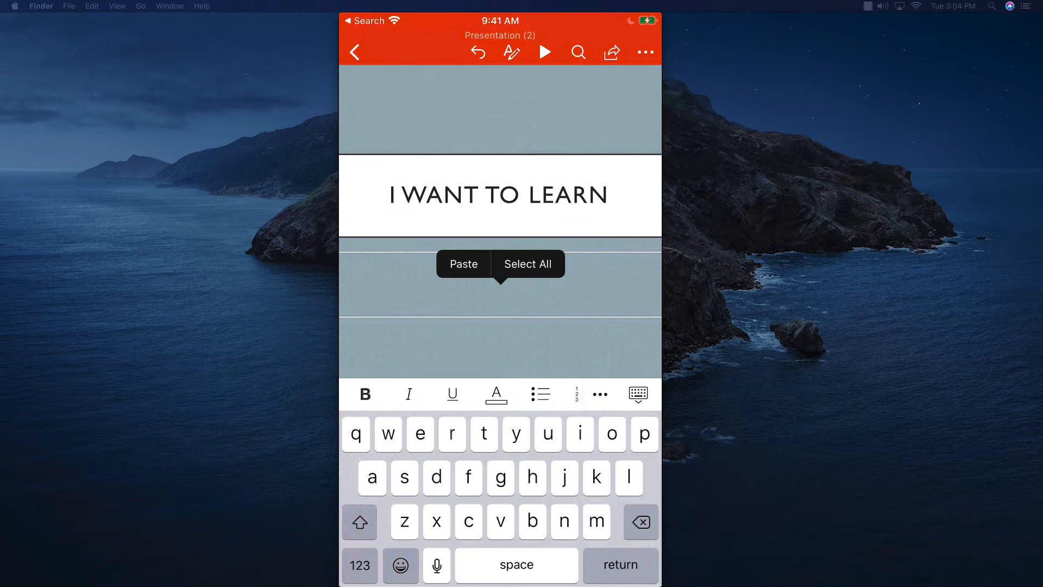
pyautogui.click(463, 264)
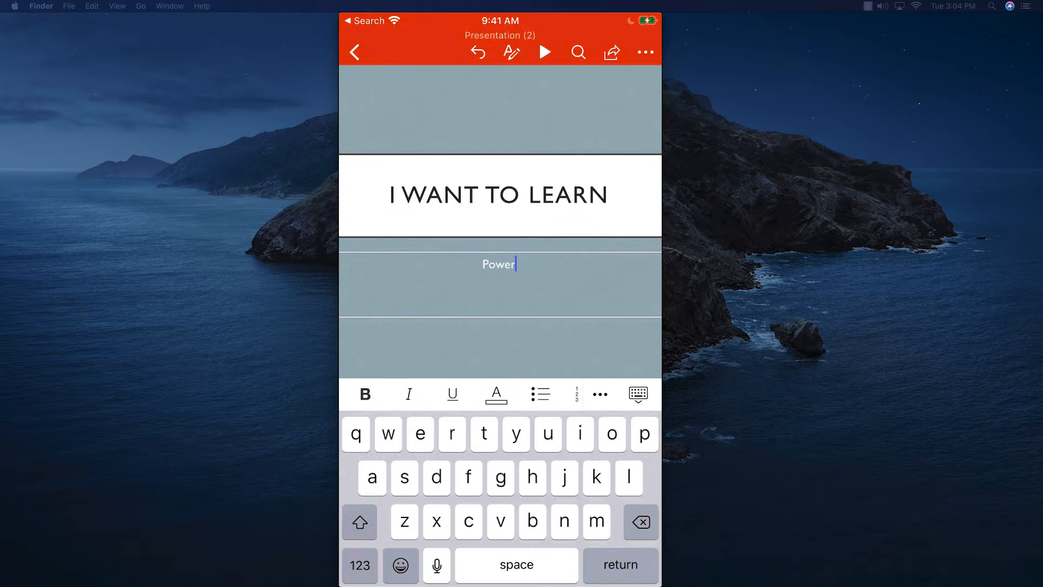
pyautogui.write('point')
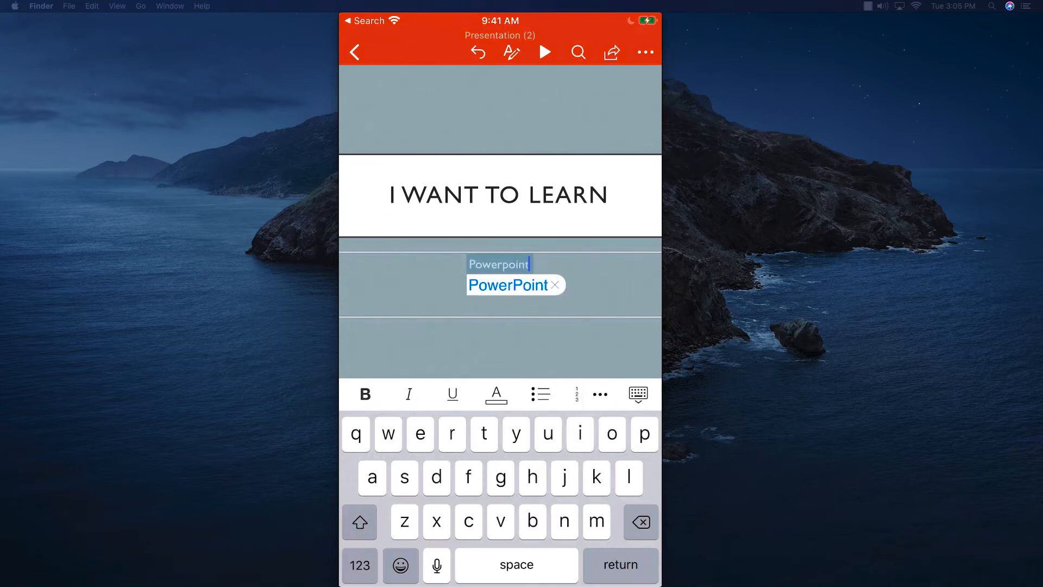
pyautogui.click(555, 285)
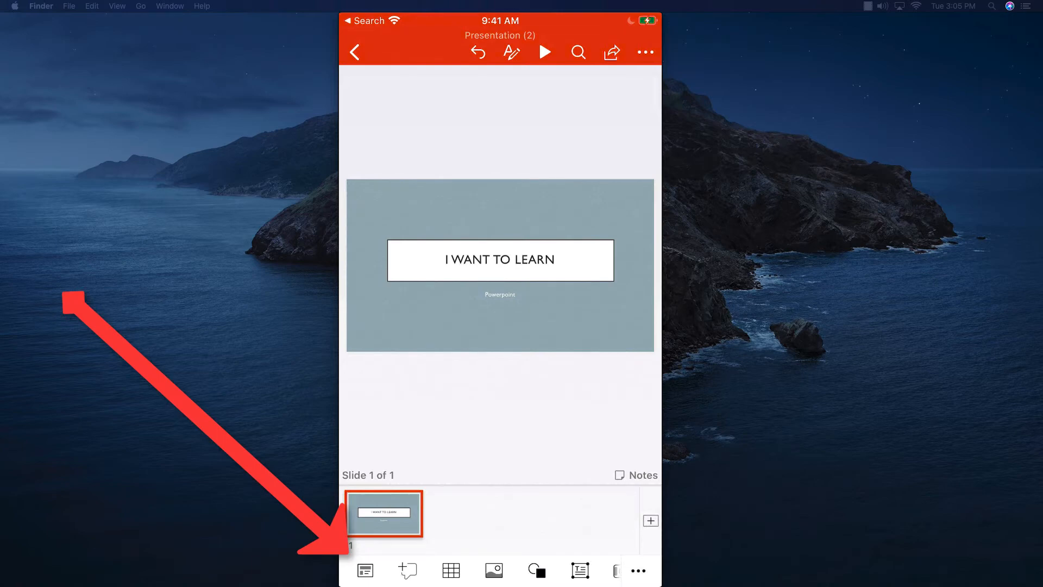
# Try Picture with Caption, Title Slide and Title and Content, then settle on orange Section Header
pyautogui.click(365, 570)
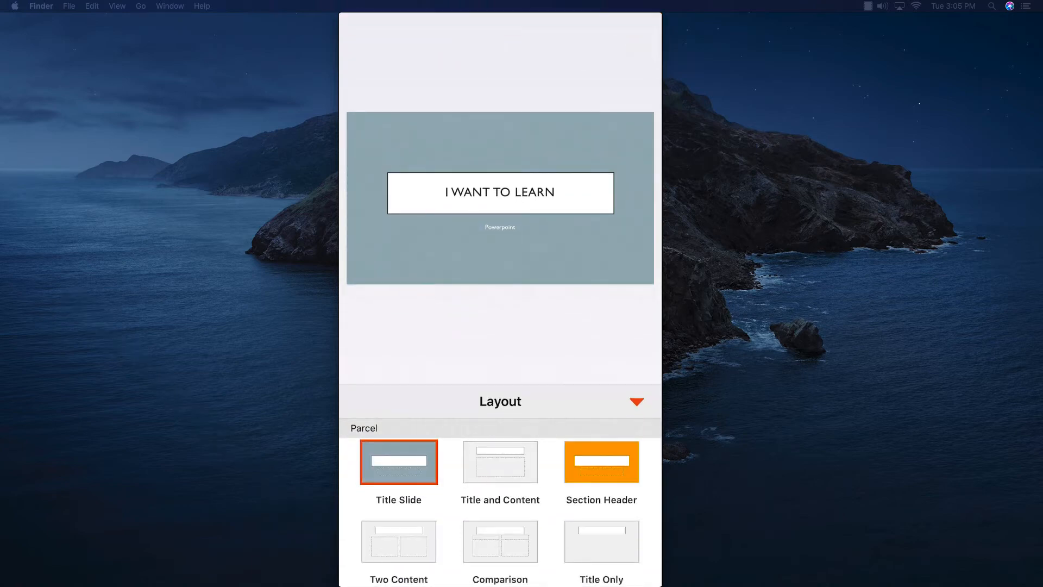
pyautogui.click(600, 462)
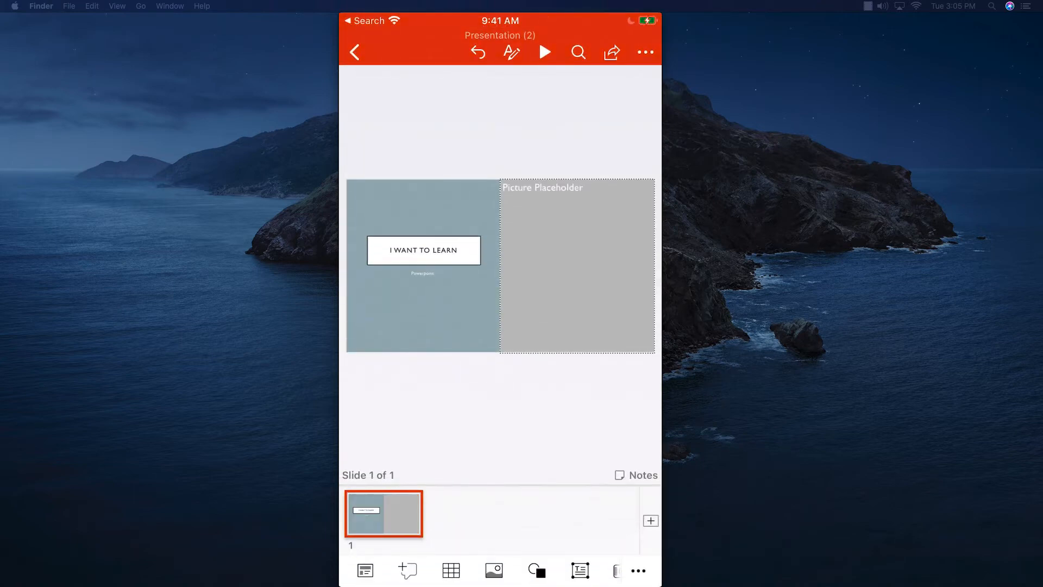
pyautogui.click(364, 569)
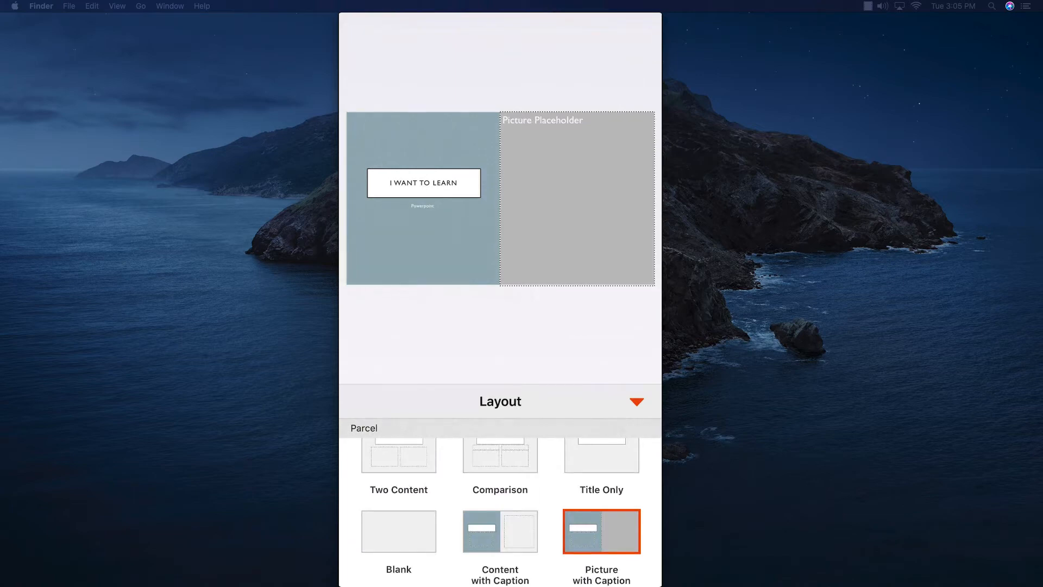
pyautogui.scroll(3)
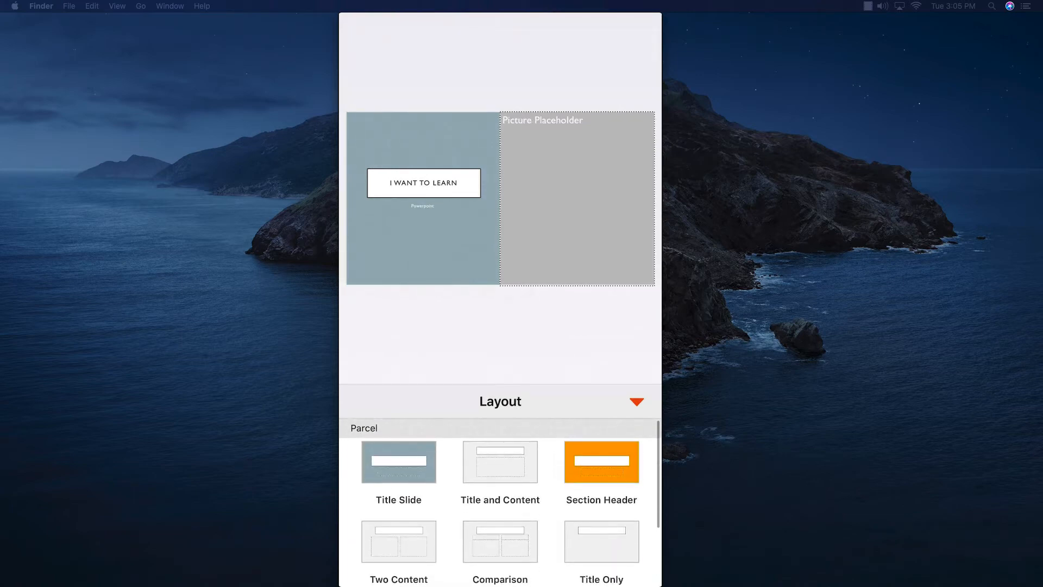
pyautogui.click(398, 462)
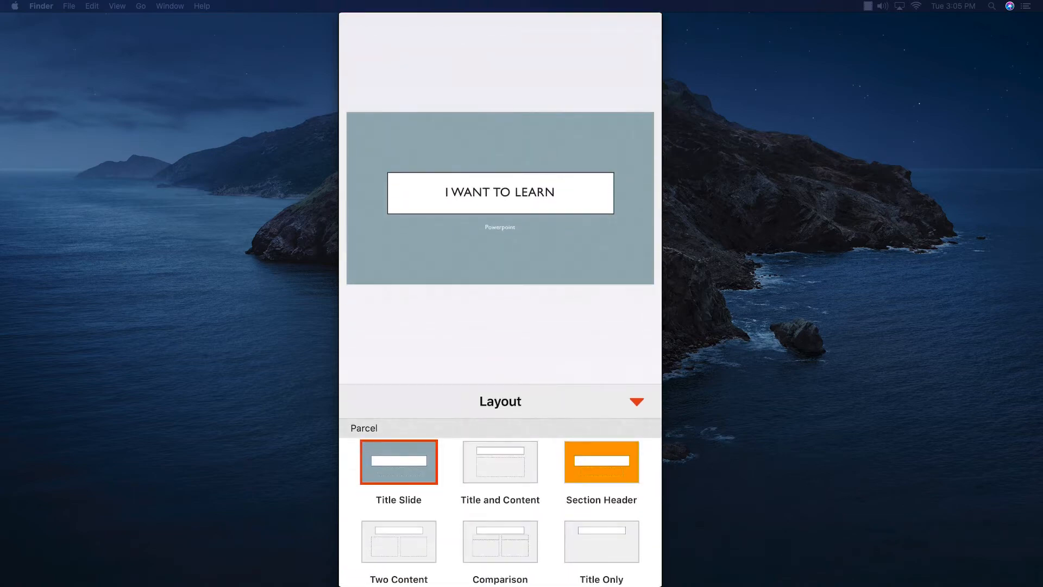
pyautogui.click(500, 461)
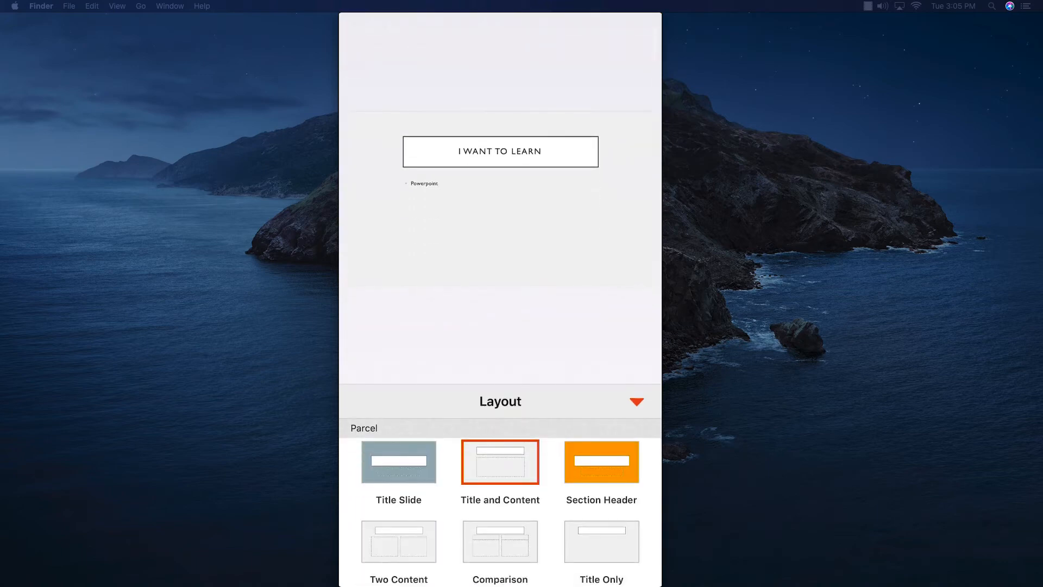
pyautogui.click(601, 461)
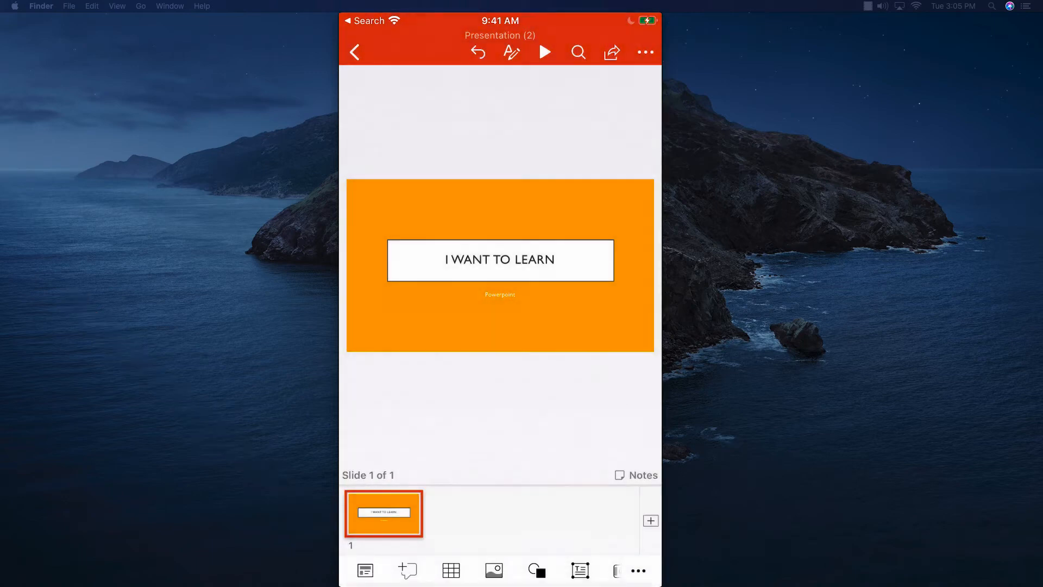
# Add slide 2 titled '2NDSLIDE' with caption 'Good job' in Picture with Caption layout
pyautogui.click(649, 520)
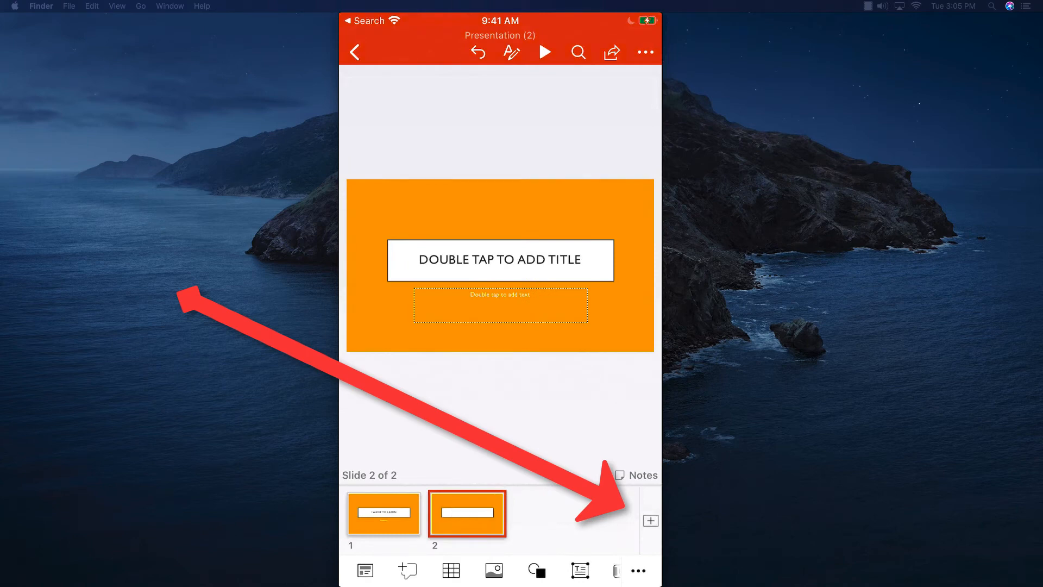
pyautogui.click(364, 570)
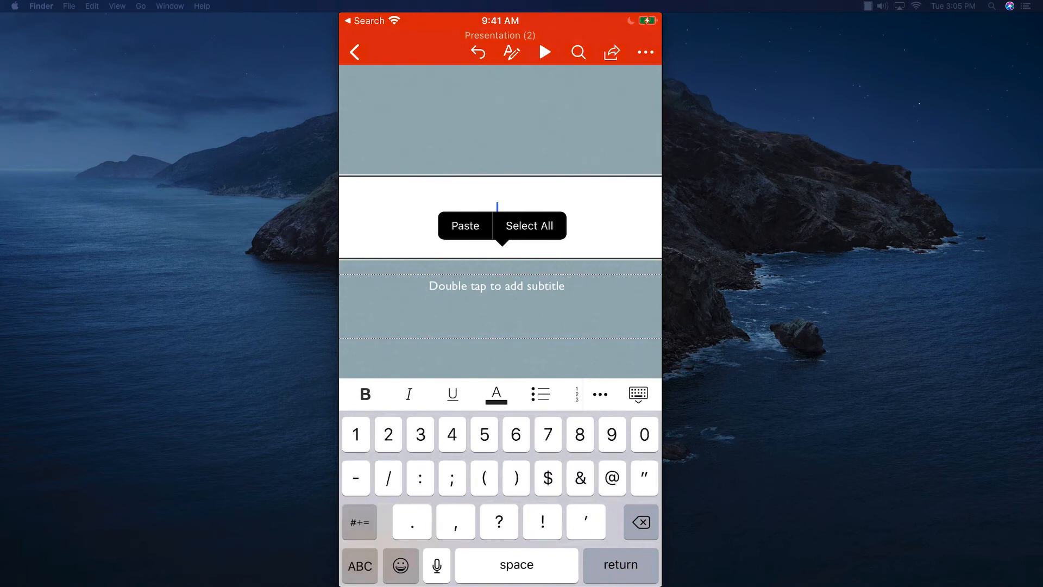
pyautogui.click(359, 566)
pyautogui.write('2ND SLIDE')
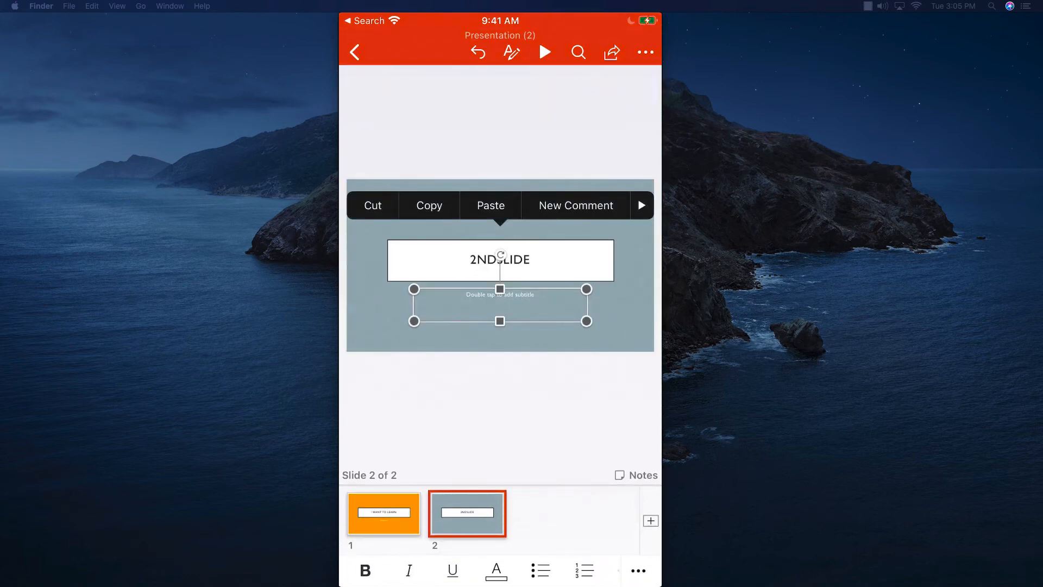
pyautogui.doubleClick(500, 260)
pyautogui.write('GoodJob')
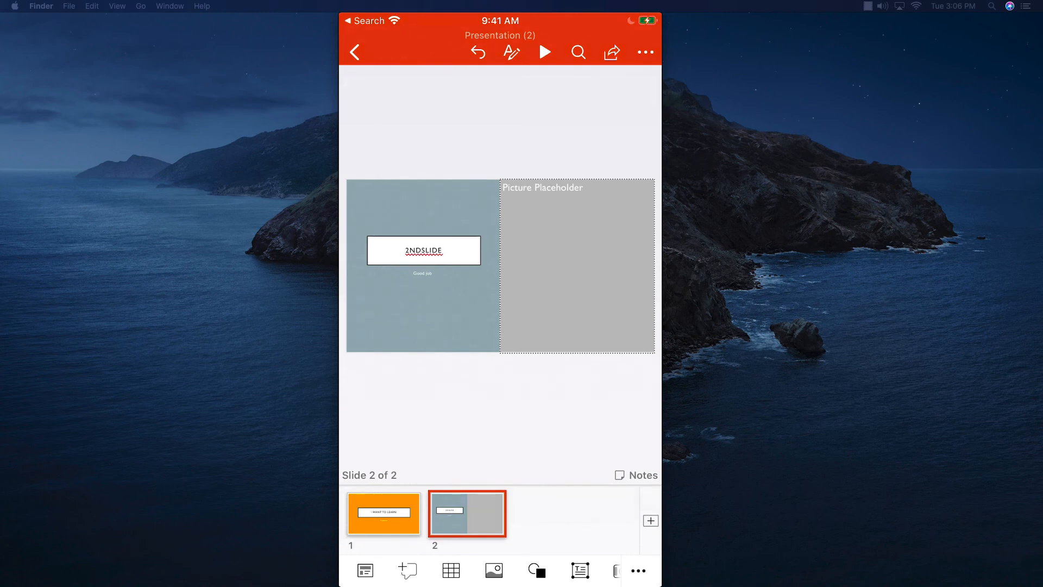
# Play the slideshow and advance to slide 2 of 2
pyautogui.click(545, 52)
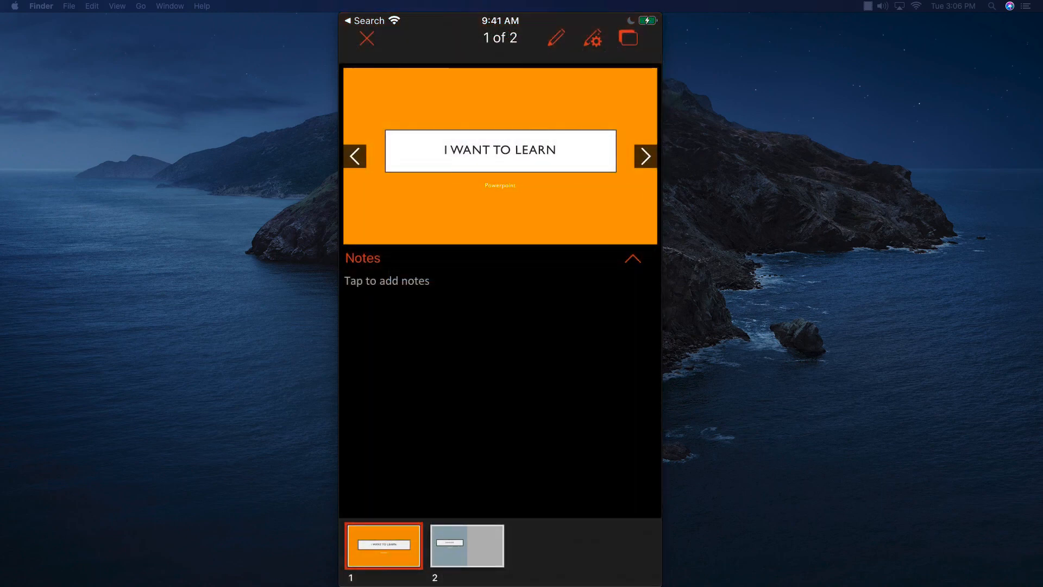
pyautogui.click(644, 157)
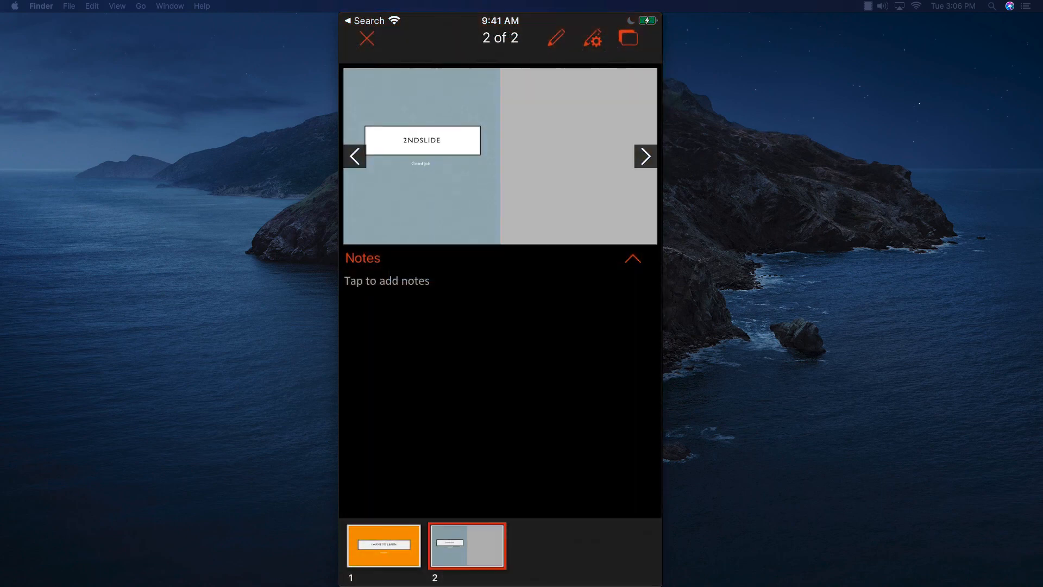